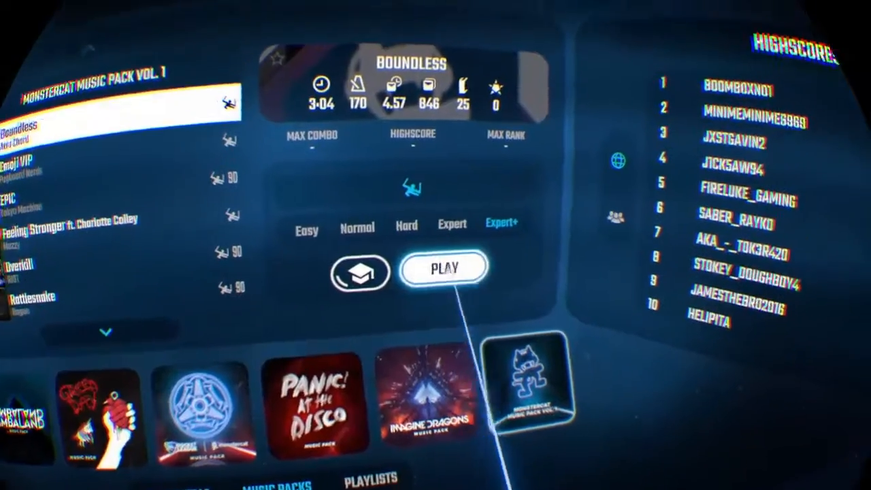
# Start playing Boundless from the Monstercat Music Pack on Expert+ difficulty.
pyautogui.click(444, 267)
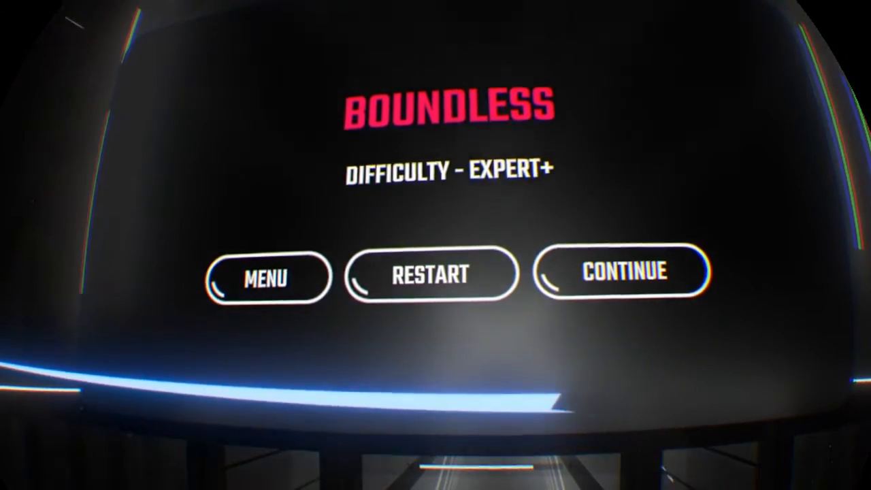
# Continue the paused Boundless run from the pause menu and resume slicing blocks.
pyautogui.click(618, 273)
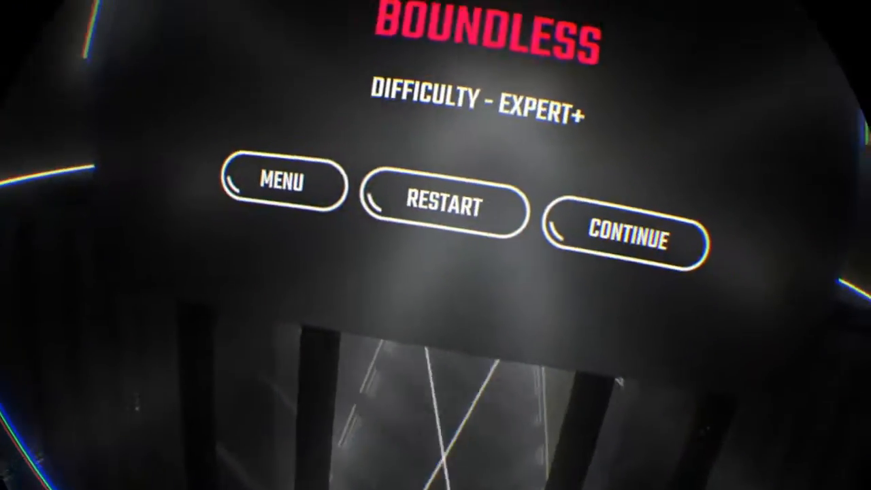
pyautogui.click(620, 240)
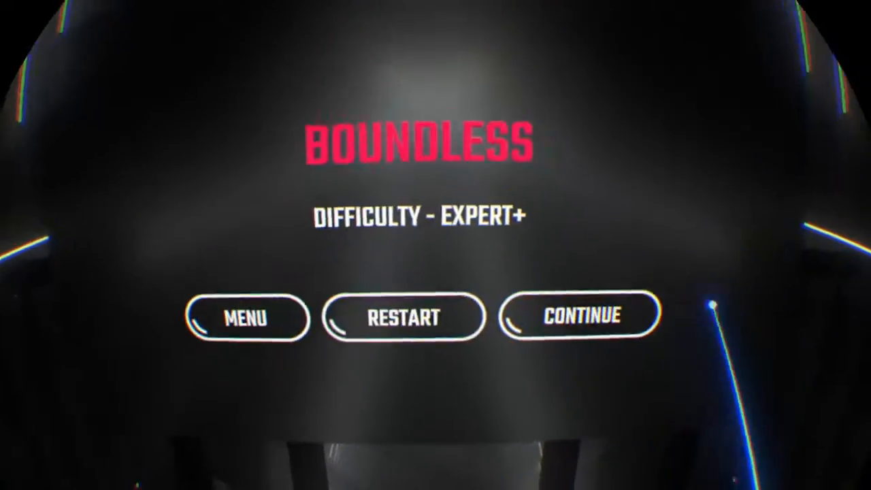
pyautogui.click(582, 316)
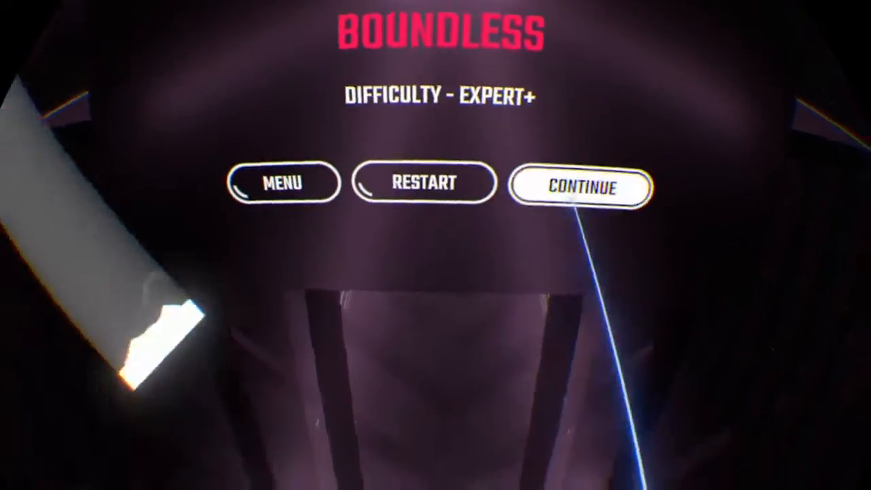
pyautogui.click(577, 188)
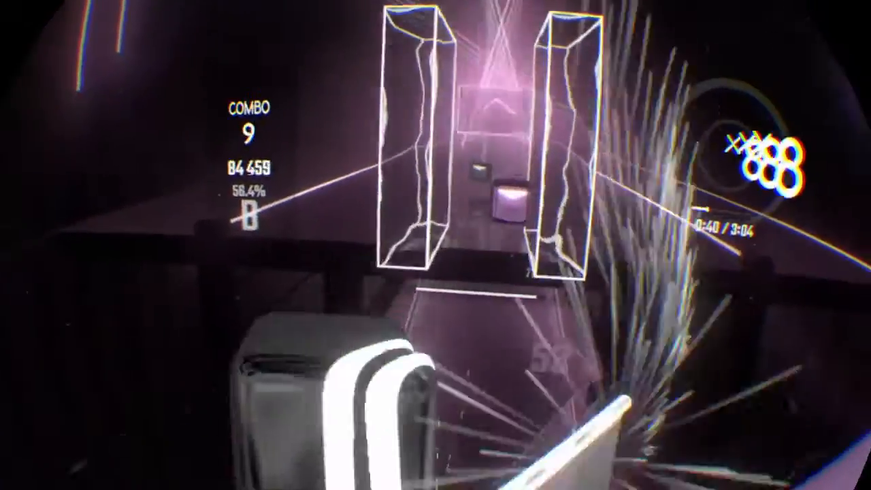